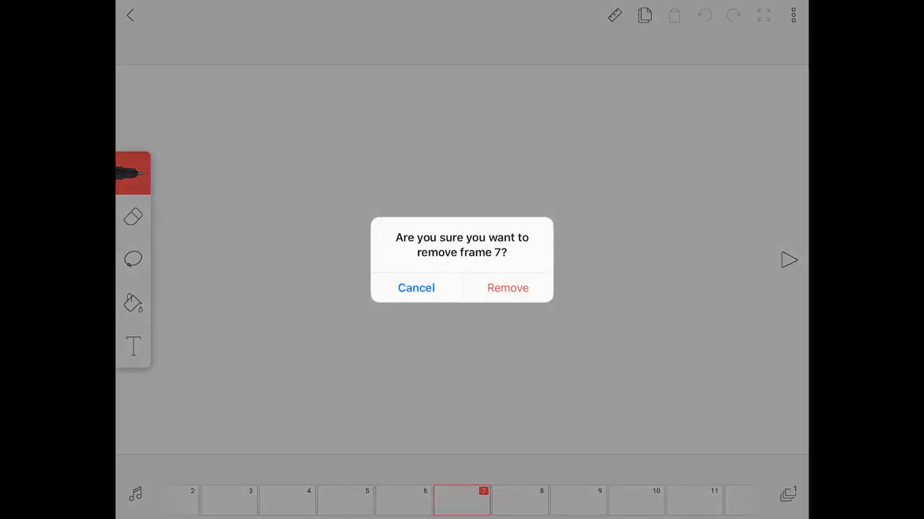
- Cancel the removal of frame 7 and return to frame 1 of the 49-frame timeline
click(507, 289)
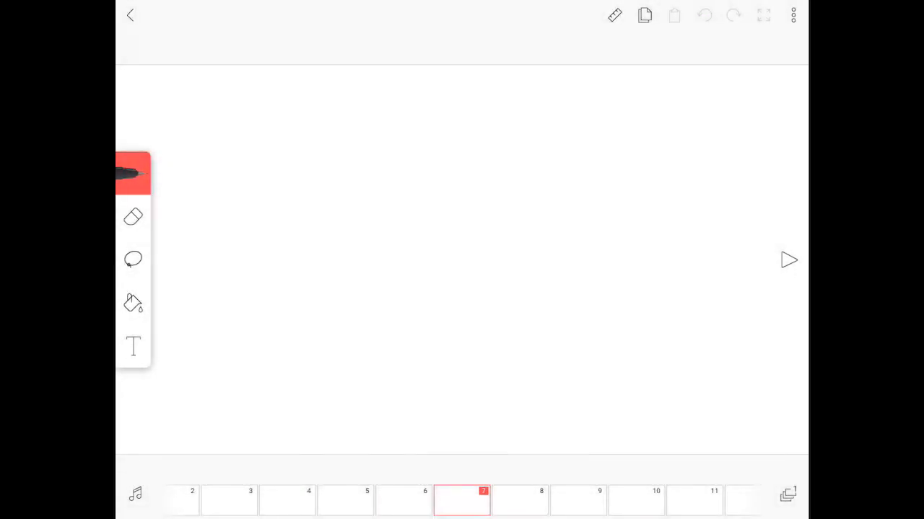
click(787, 260)
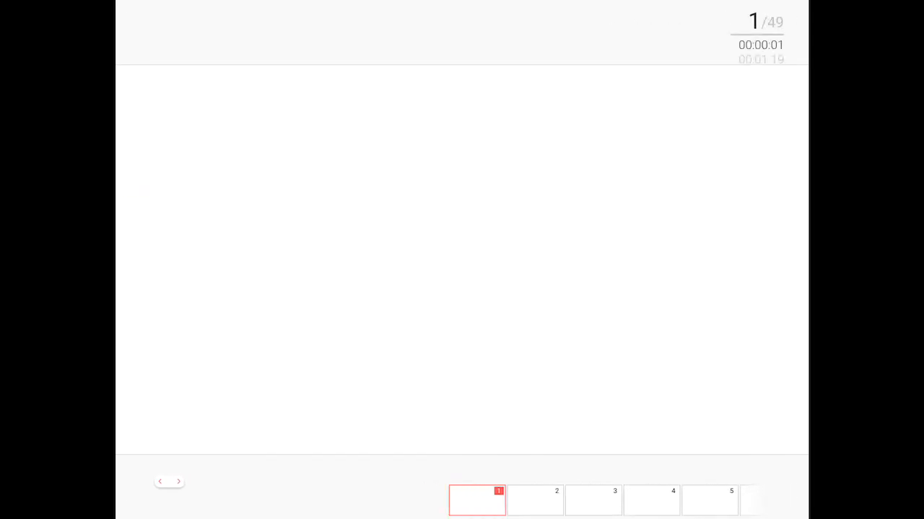
- Bring up the three-dot project options menu listing the frames viewer
click(791, 16)
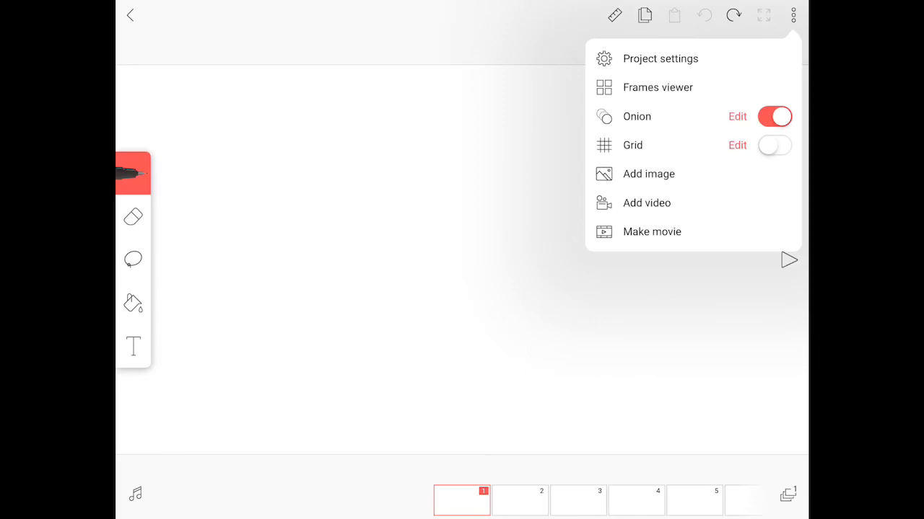
- Show all 49 frames as a grid via the Frames viewer
click(657, 87)
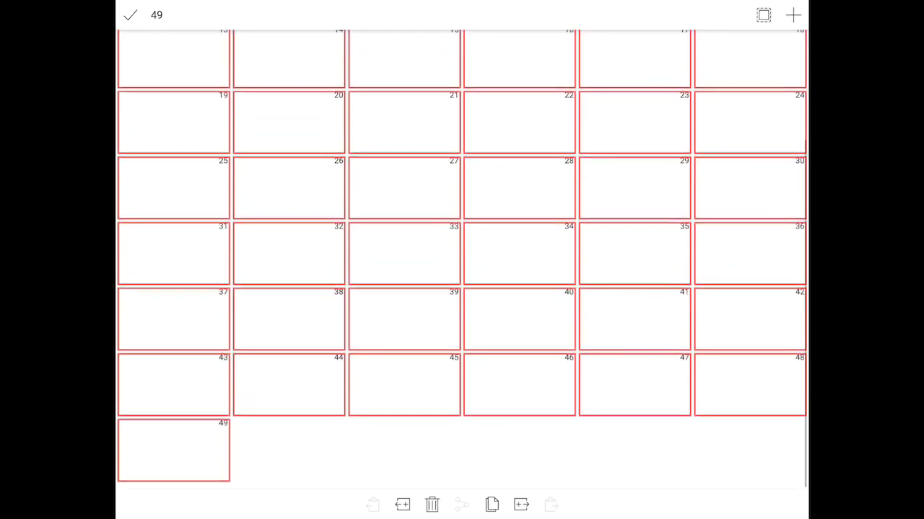
- Request deletion of the selected frames via the trash icon, then cancel the confirmation
click(432, 505)
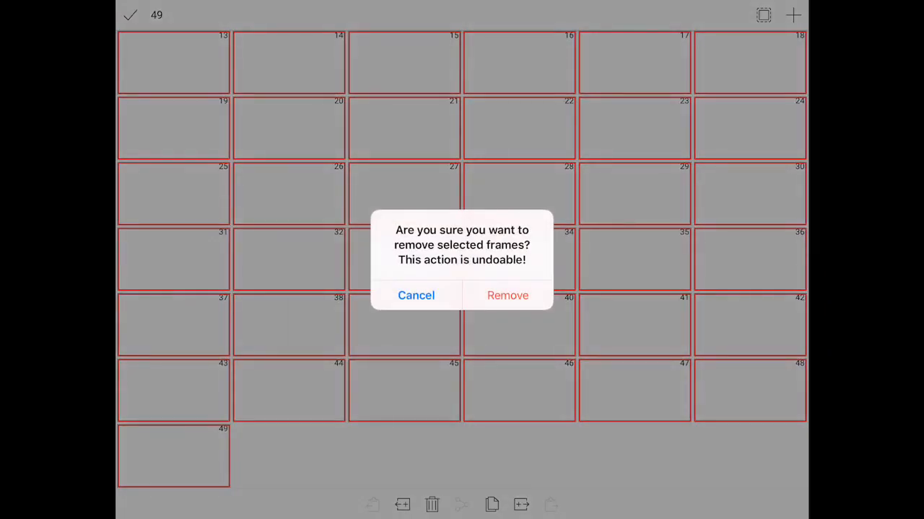
click(508, 295)
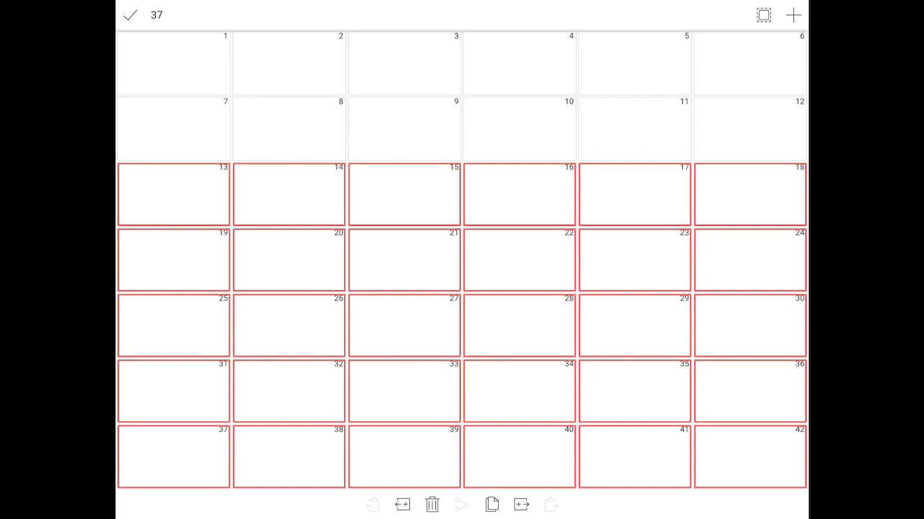
- Scroll down through the frames grid toward the frames from 13 onward
scroll(down, 3)
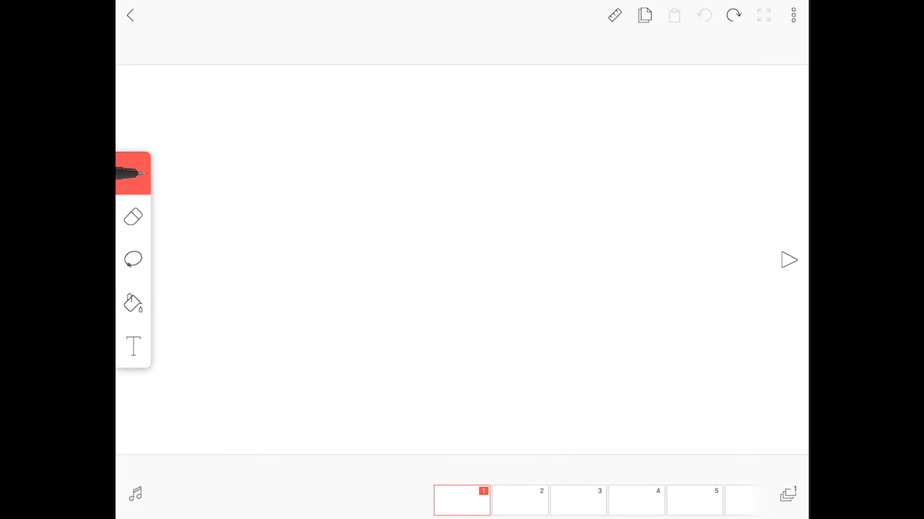
- Browse the trimmed timeline, play back the animation and land on frame 6 of 11
click(788, 259)
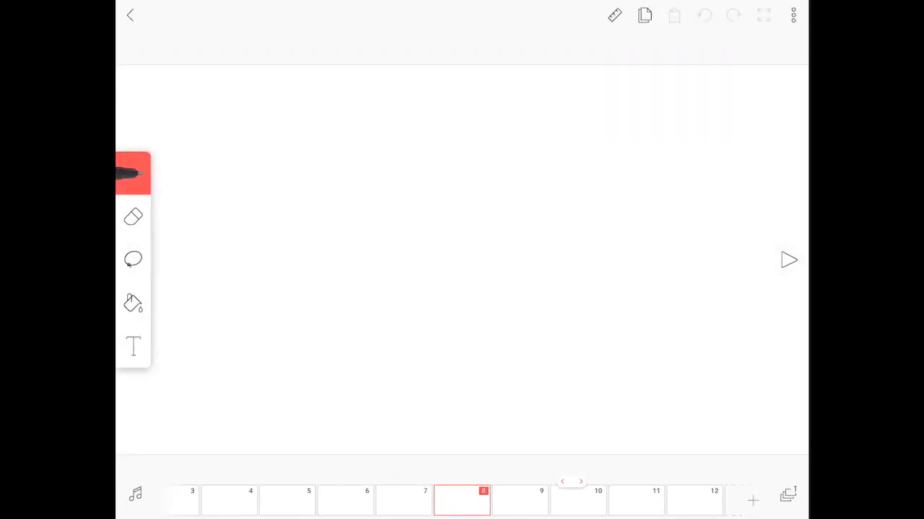
click(462, 499)
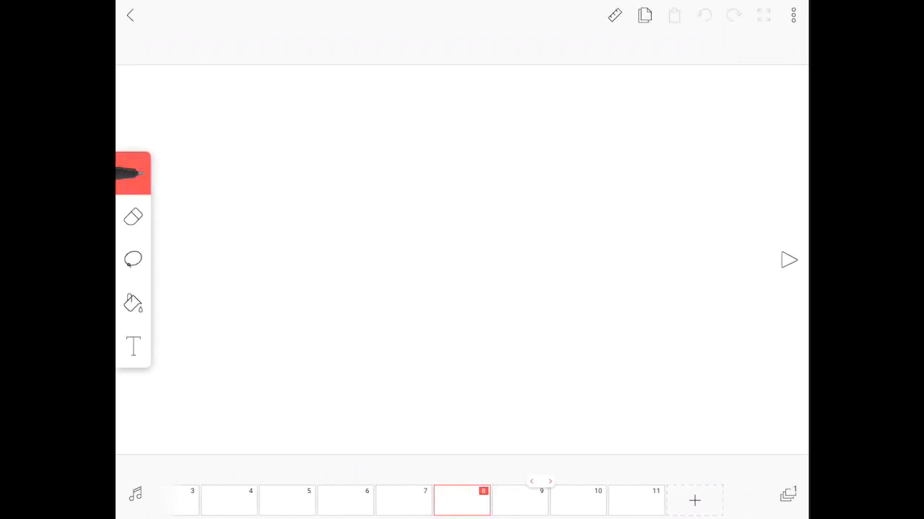
click(788, 260)
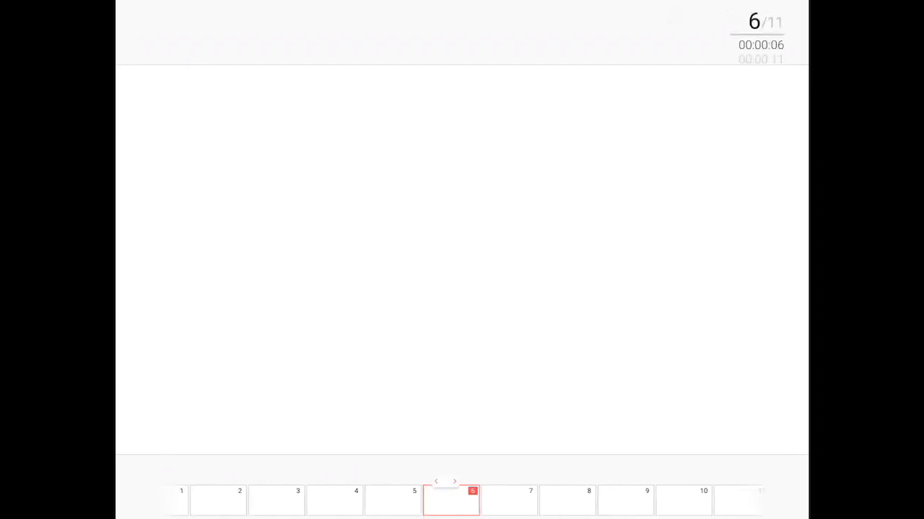